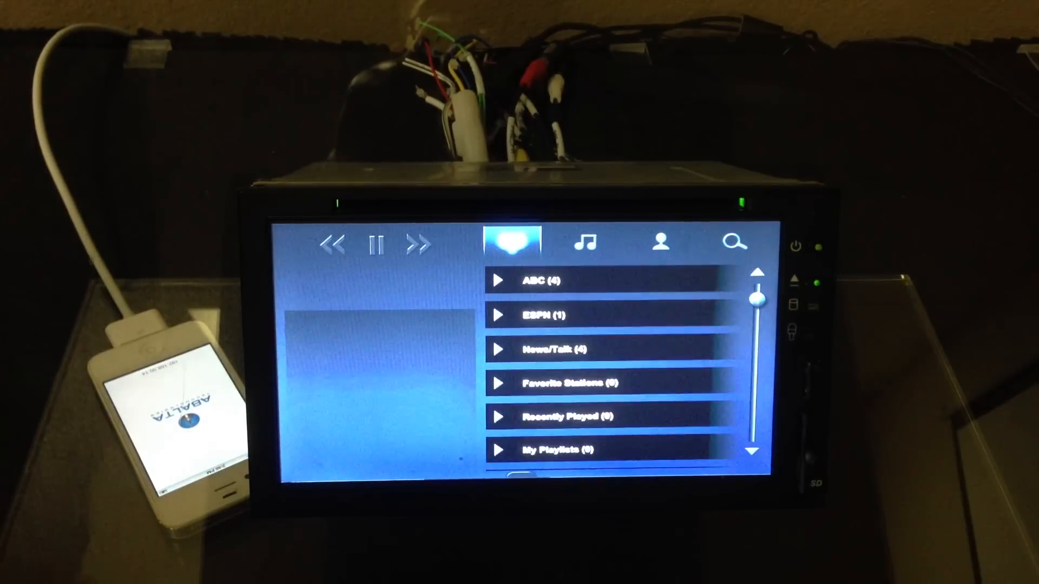
Step: Choose the ABC (4) category in Slacker favourites and start one of its stations
scroll("down", 3)
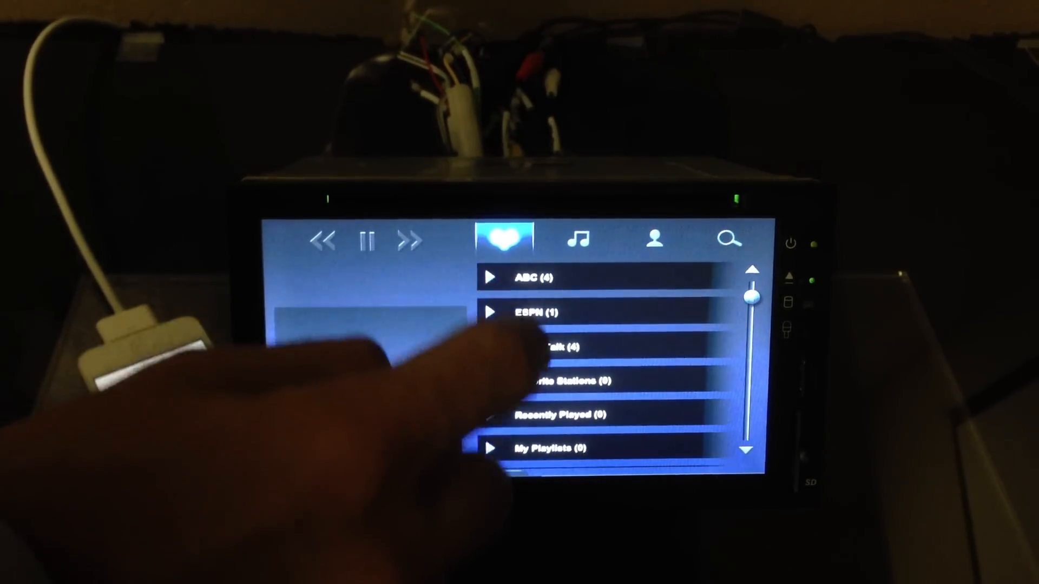
left_click(534, 277)
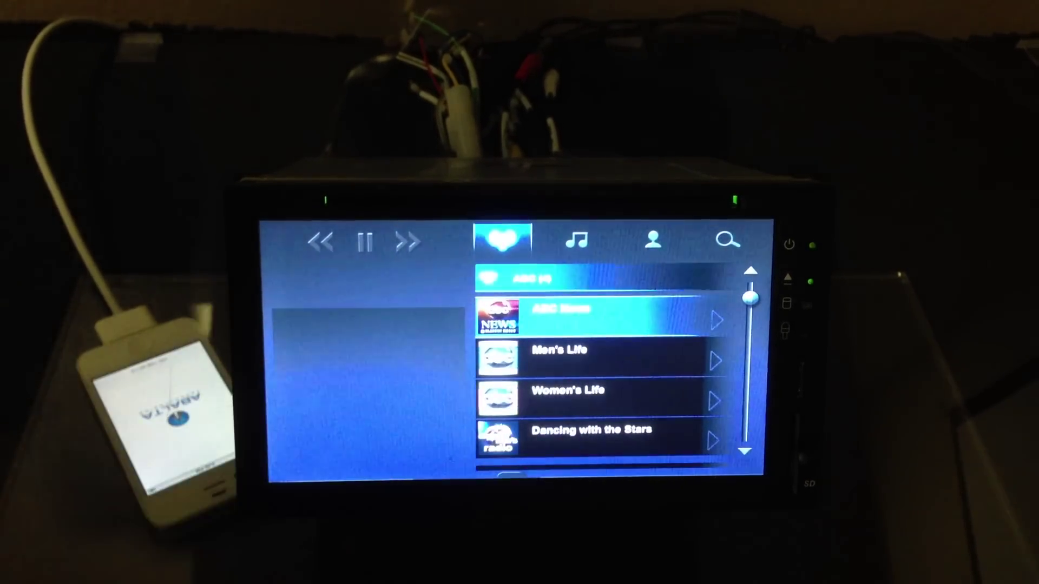
left_click(597, 318)
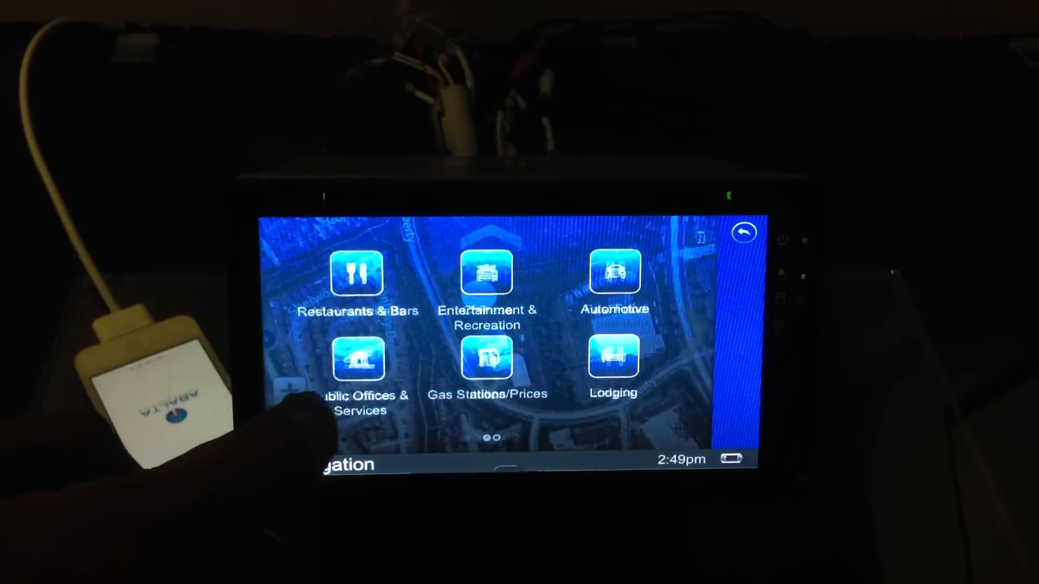
Step: Search Restaurants & Bars in WebNav POI to list Nagoya Sushi, Aliso Coffee and others nearby
left_click(356, 279)
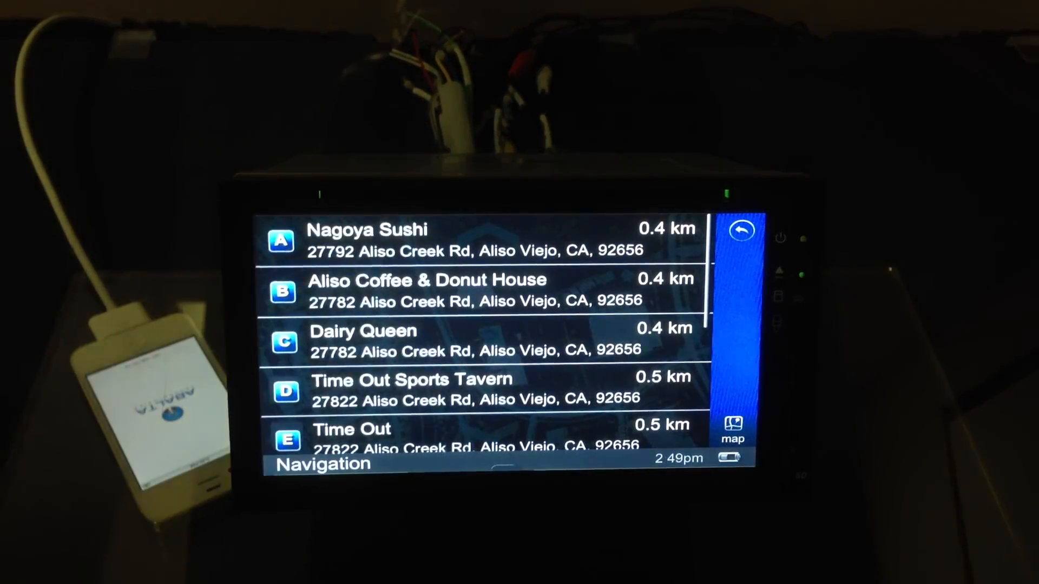
left_click(430, 238)
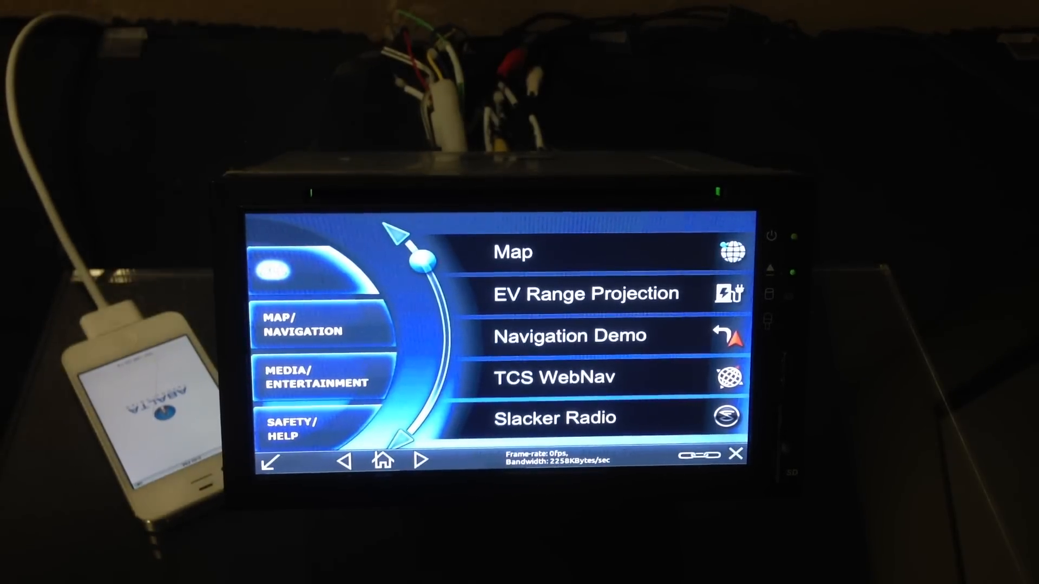
Step: Launch EV Range Projection and view the green reachable-range overlay around San Diego
left_click(513, 252)
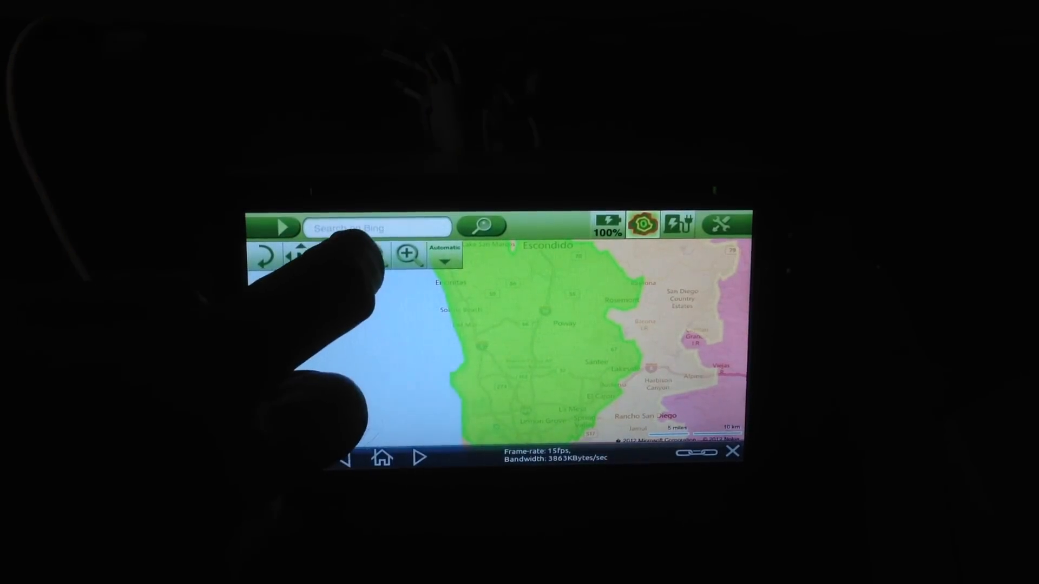
left_click(407, 254)
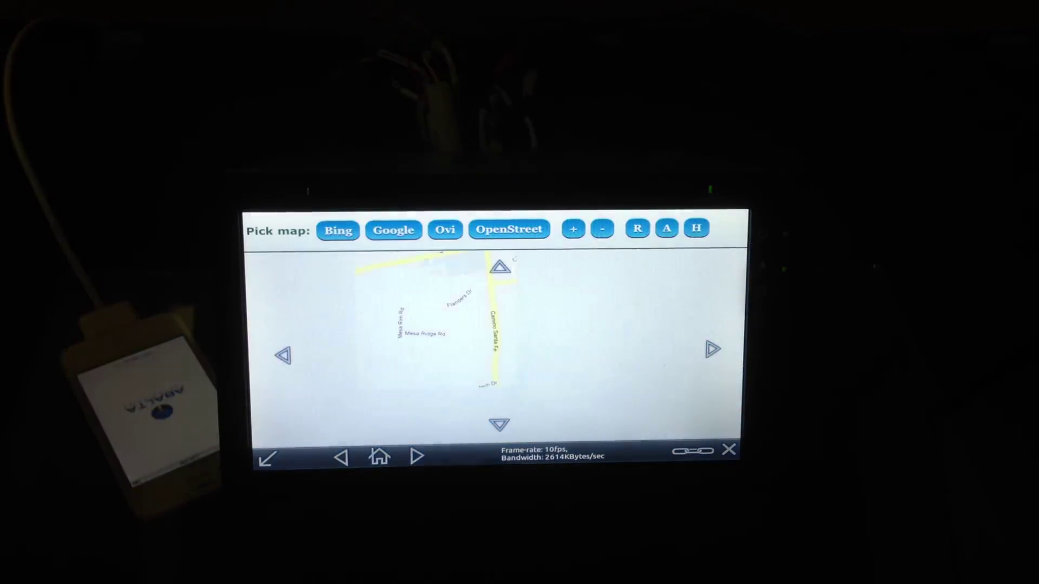
Step: Adjust the web map to show the neighbourhood streets around Camino Santa Fe
left_click(602, 228)
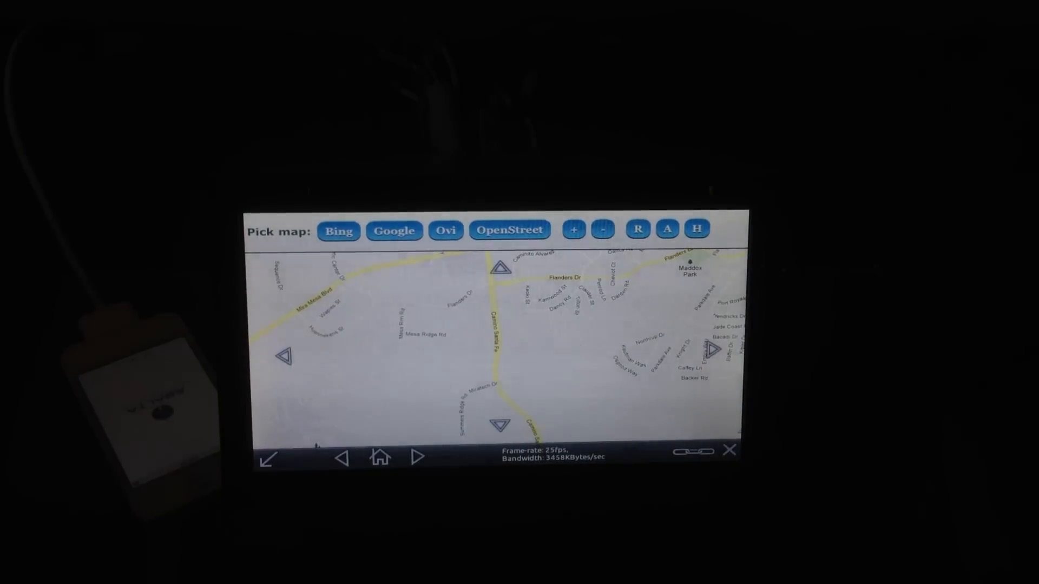